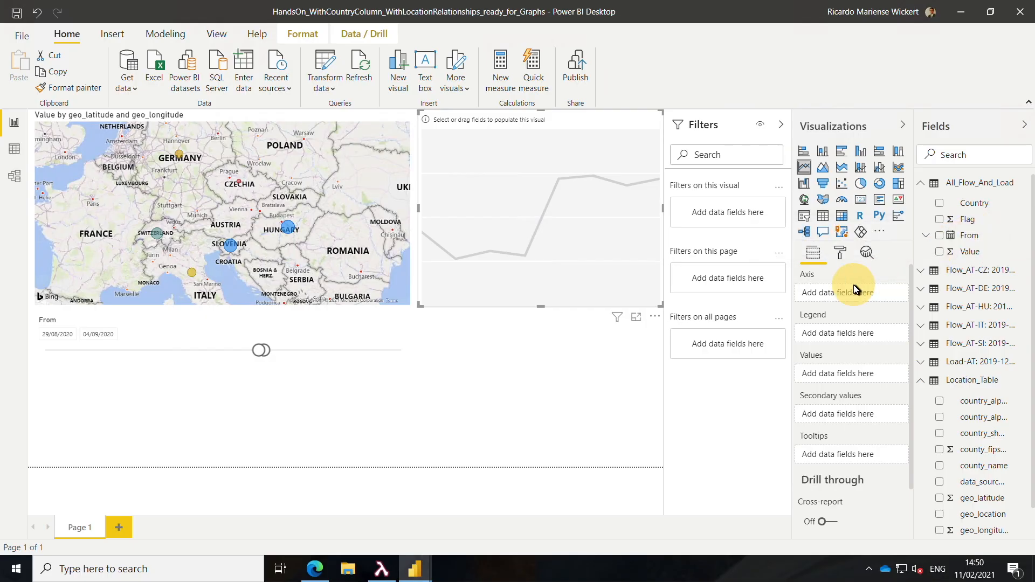
# Step: Put From on the Axis and Value in the Values well of the line chart
pyautogui.click(940, 235)
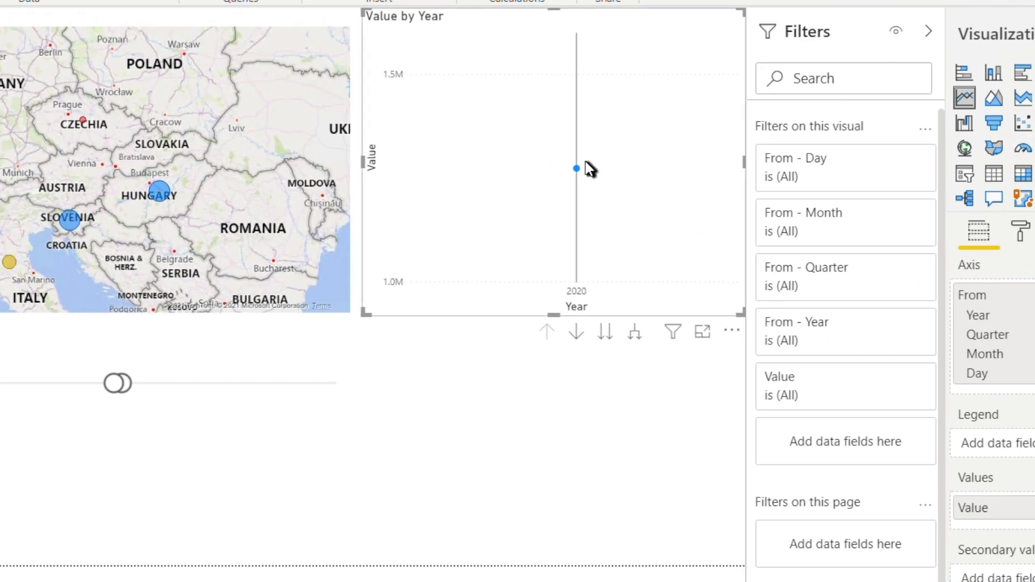
pyautogui.moveTo(576, 168)
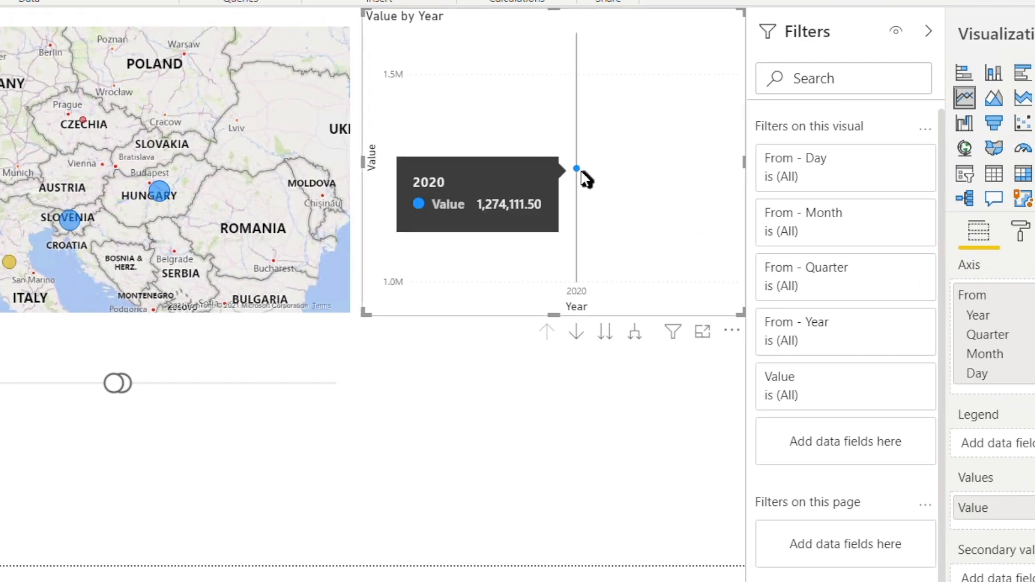
pyautogui.moveTo(1000, 366)
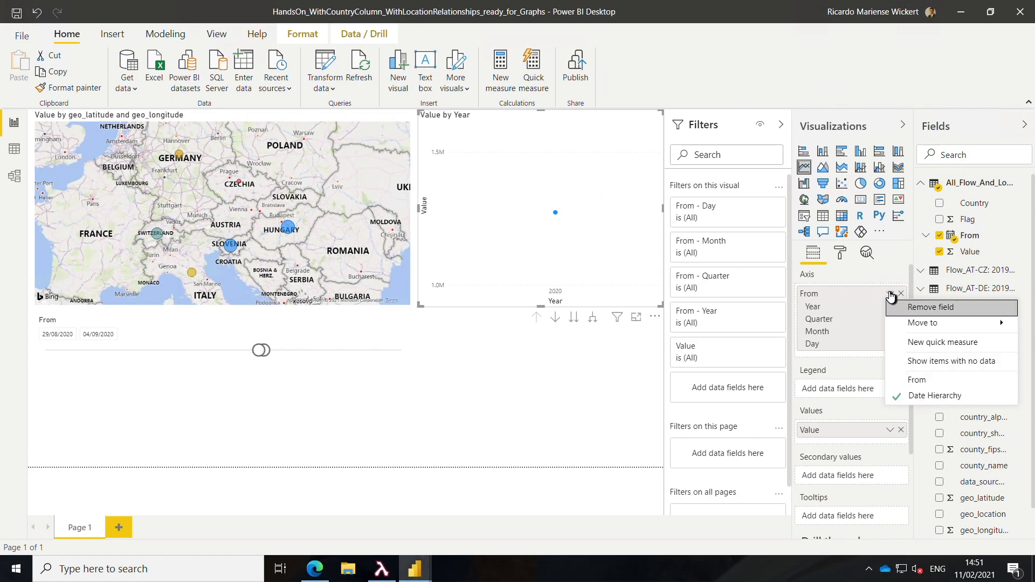
pyautogui.moveTo(934, 395)
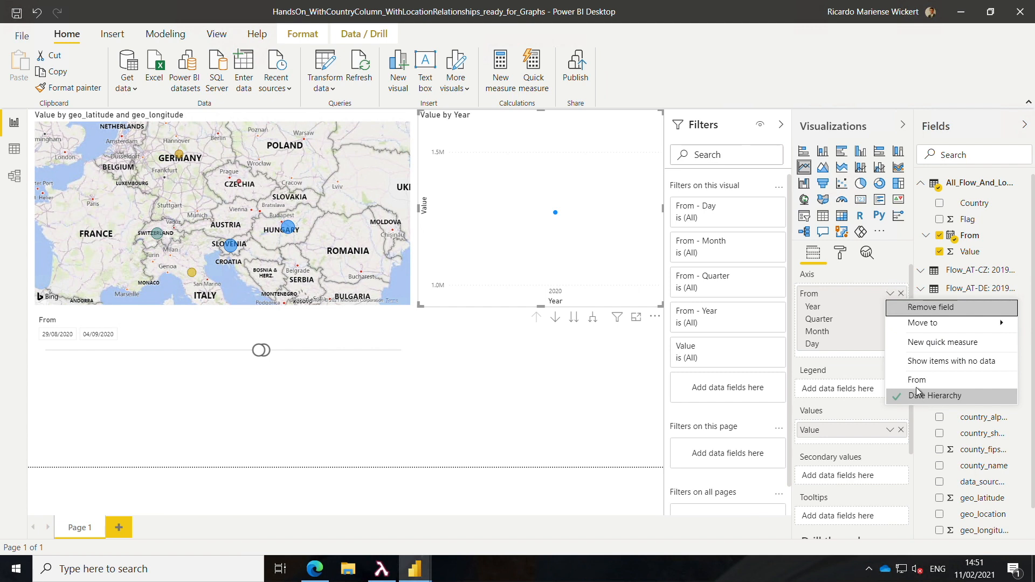
pyautogui.moveTo(917, 380)
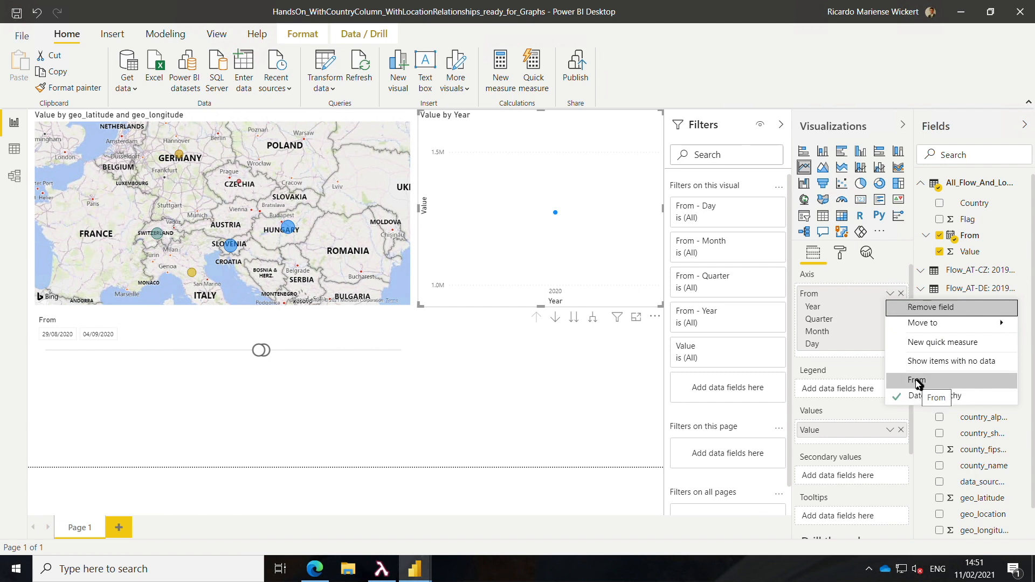